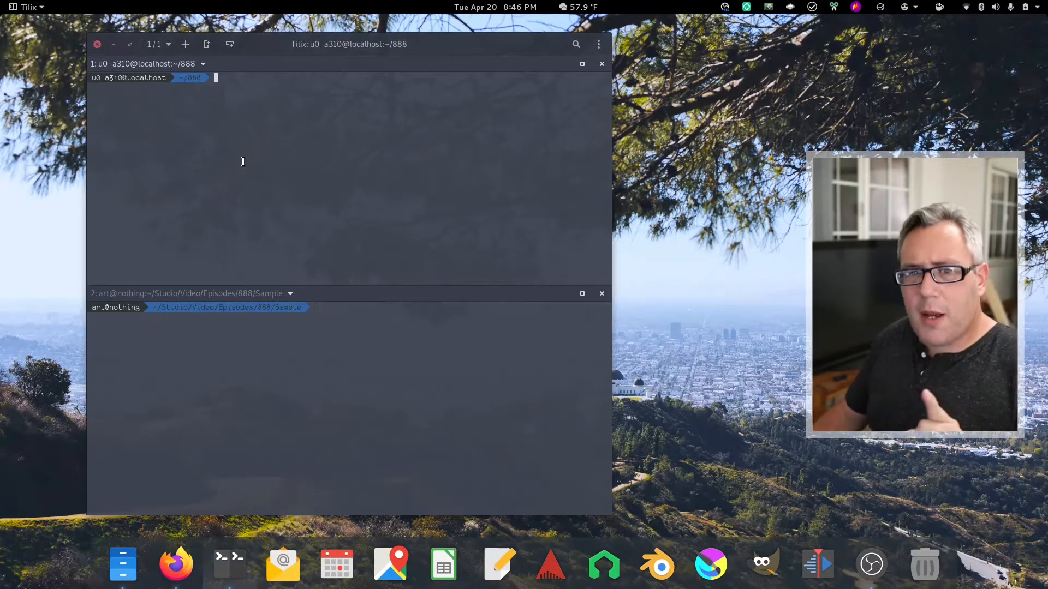
Run neofetch in the top phone SSH pane and the bottom local laptop pane
type("neofetch")
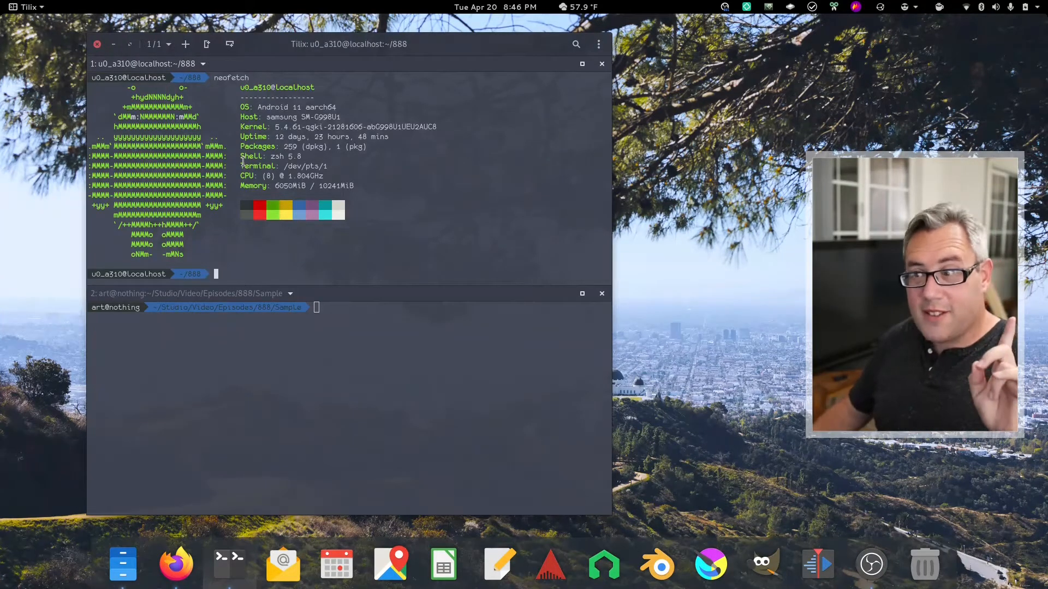
type("ne")
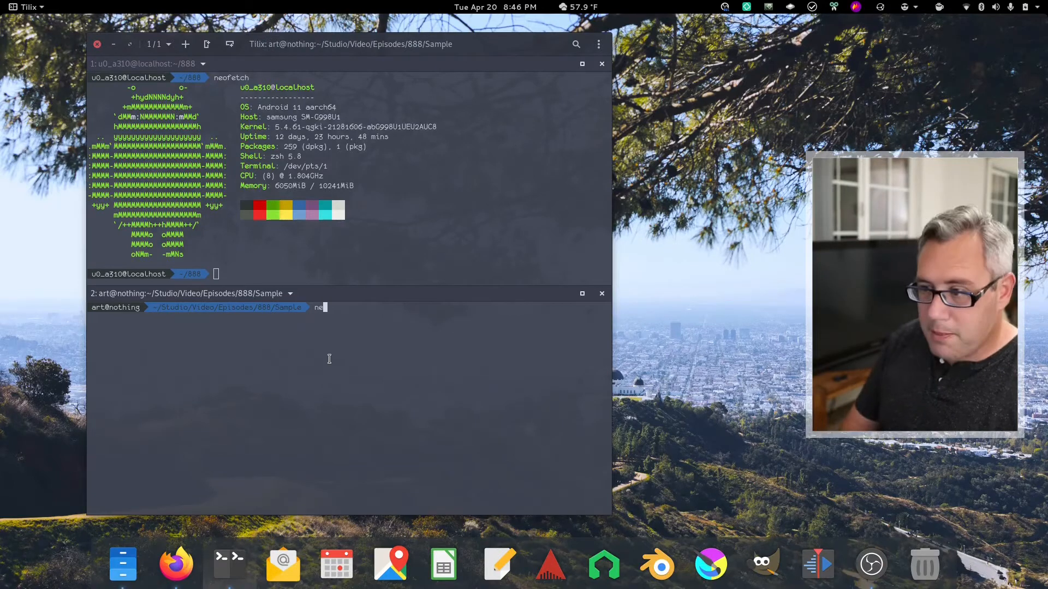
key("Return")
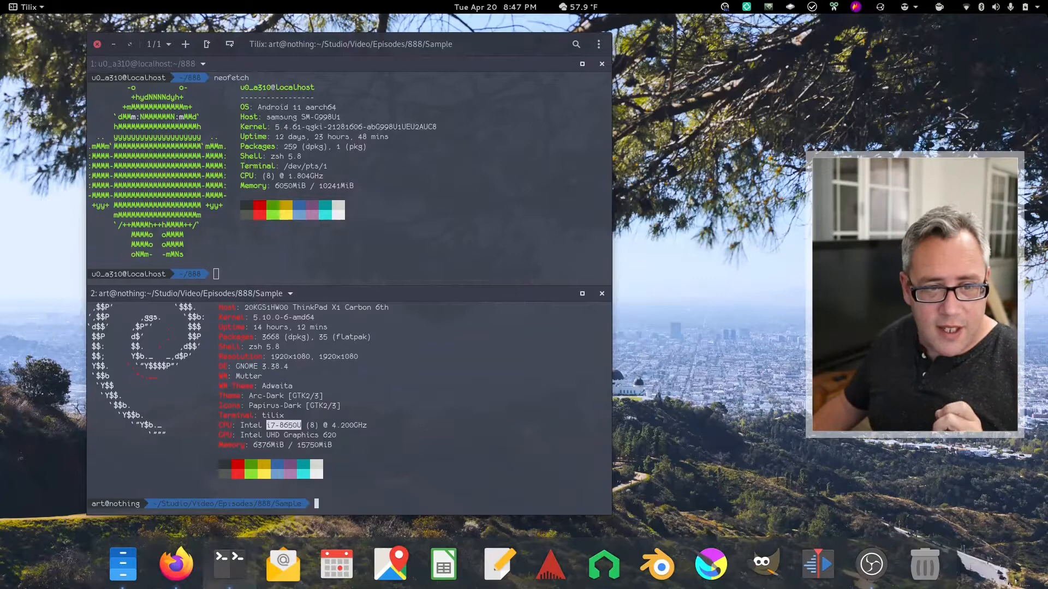
Check sample.mp4's video properties in Files (3840×2160, 59.94 fps), then return to Tilix
left_click(122, 563)
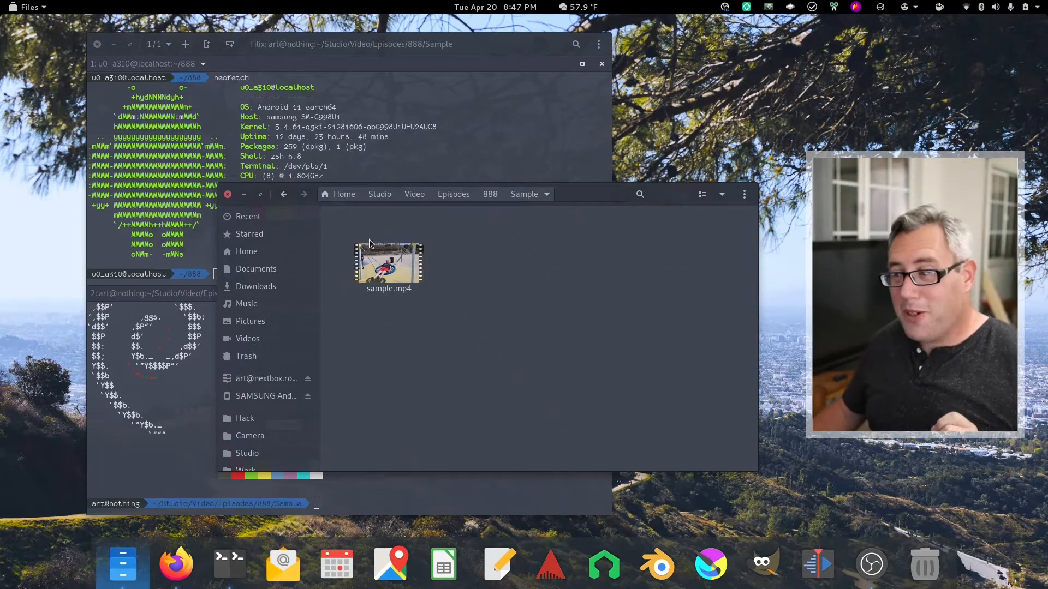
double_click(388, 264)
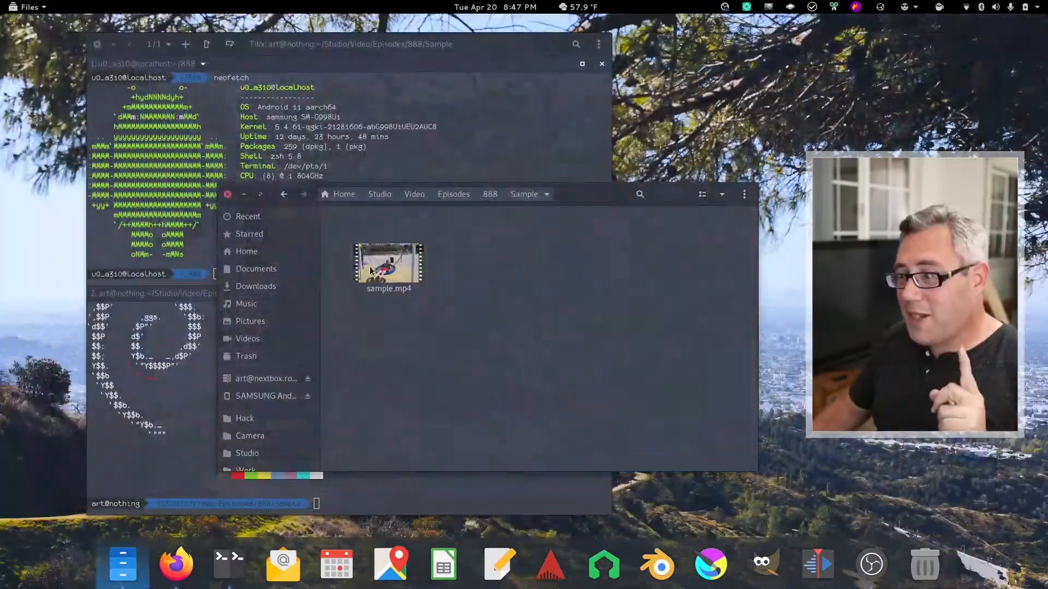
right_click(388, 264)
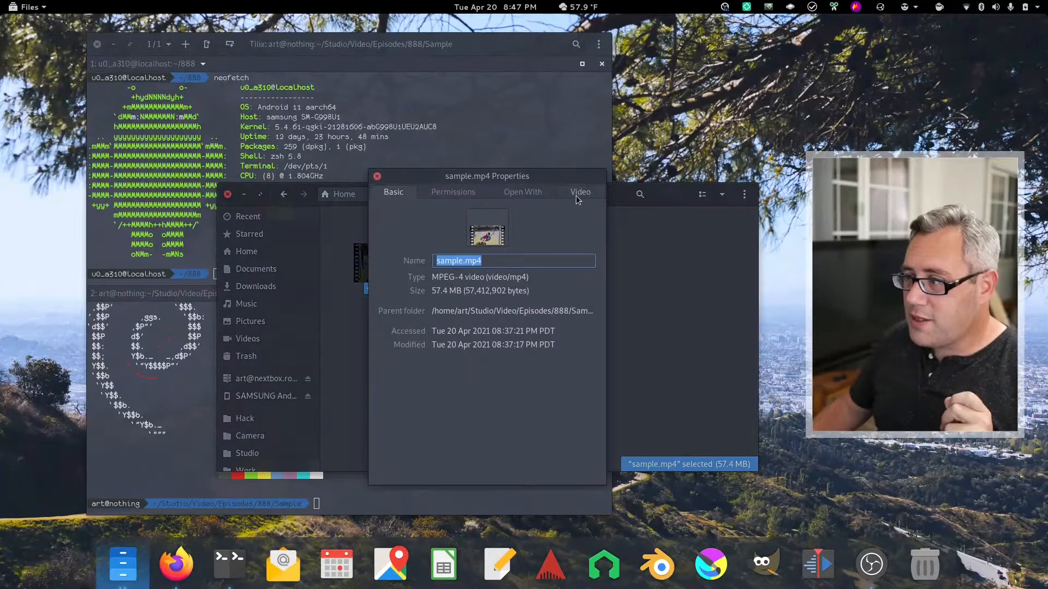
left_click(578, 193)
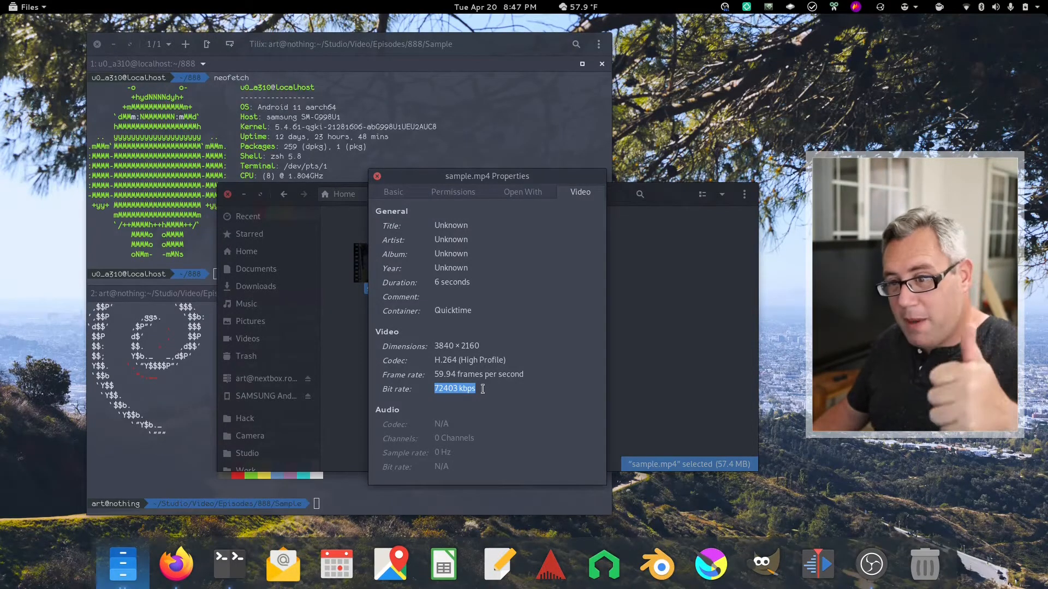
left_click(377, 176)
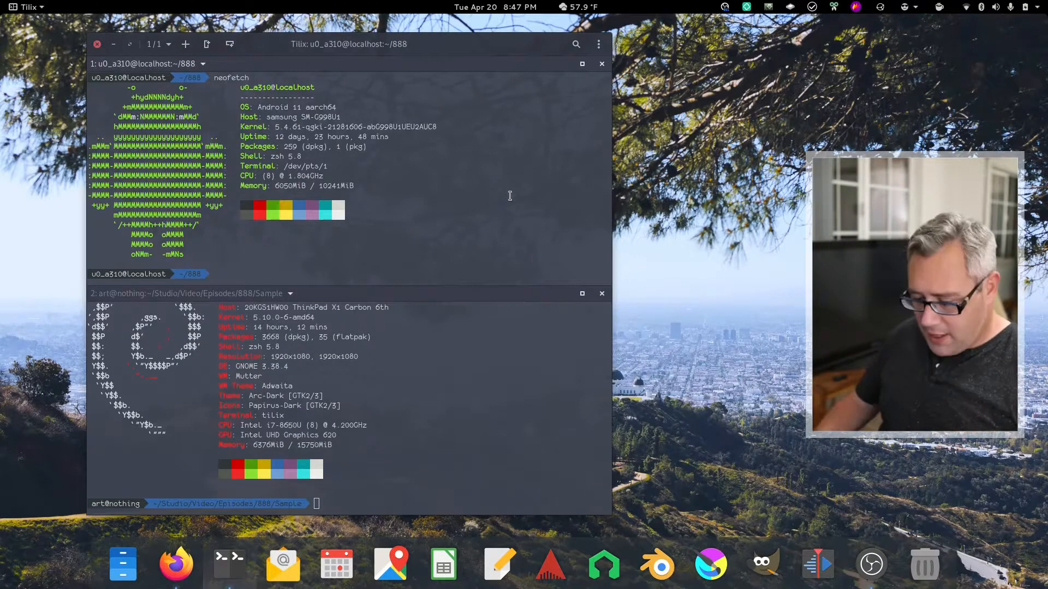
Clear the neofetch output from the phone and laptop panes
type("ls")
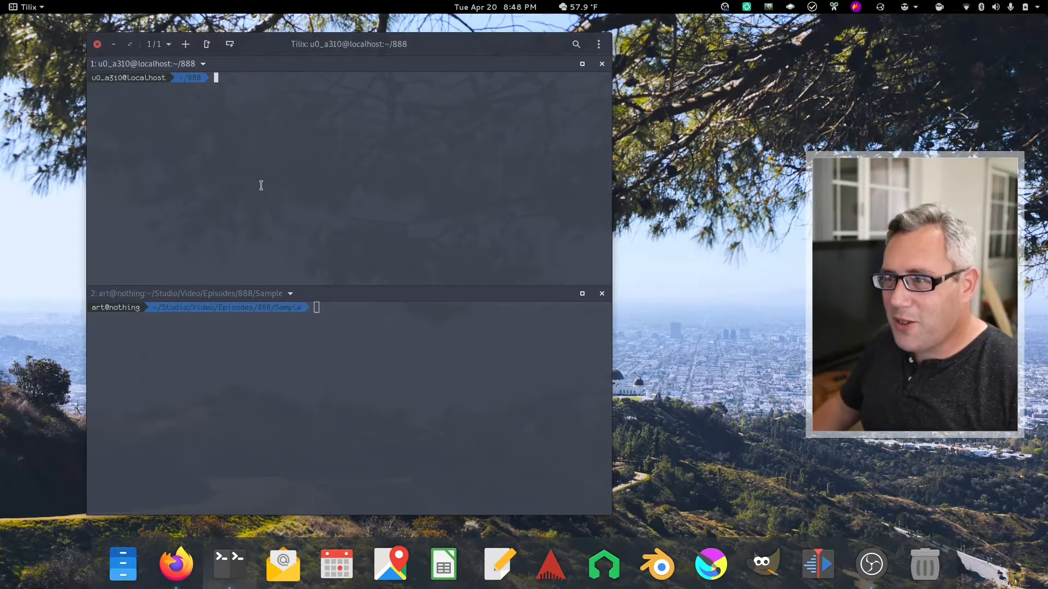
Type 'time ffmpeg -y -i sample.mp4 render.mp4' in the phone's pane without running it
type("time ffmpeg")
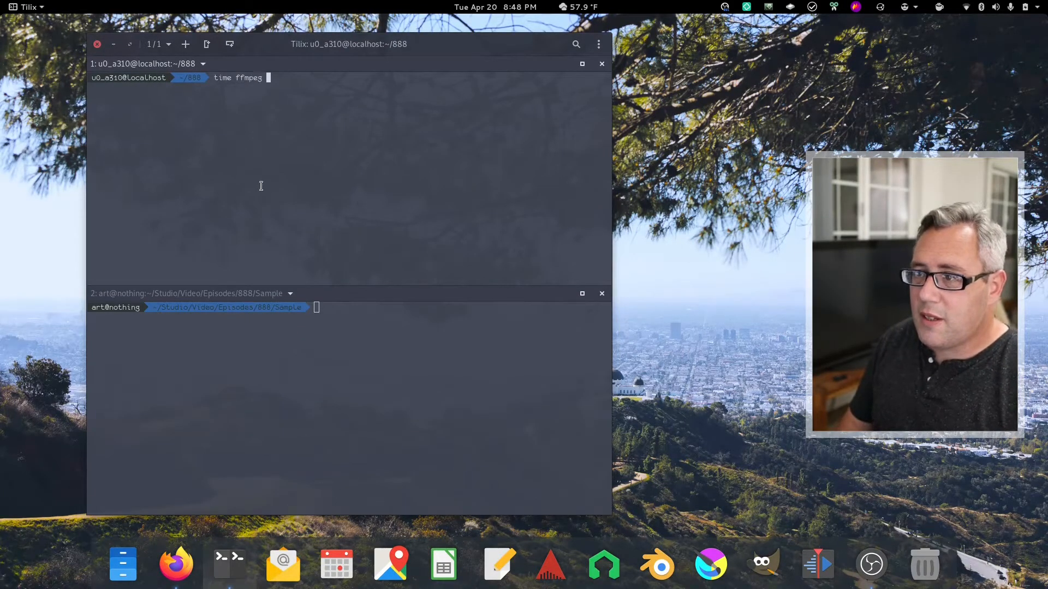
type("-y -i")
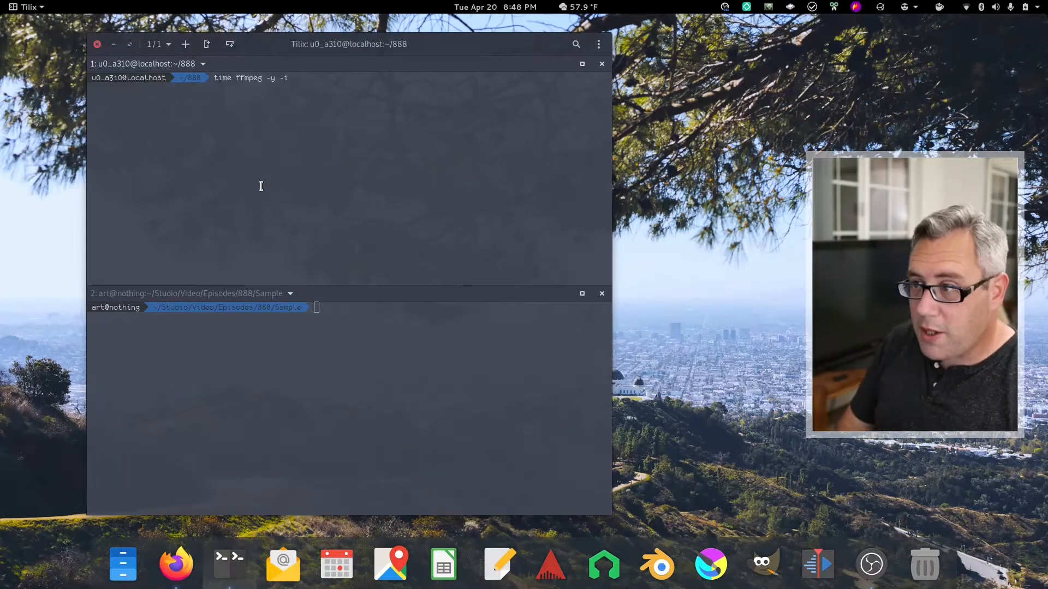
type("sample.mp4")
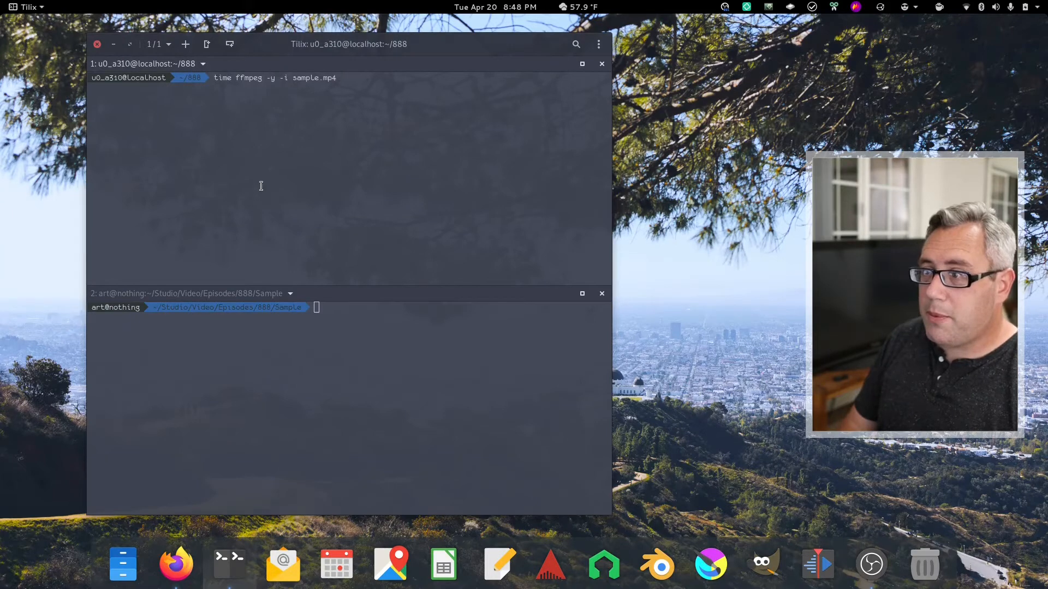
type("render.mp4")
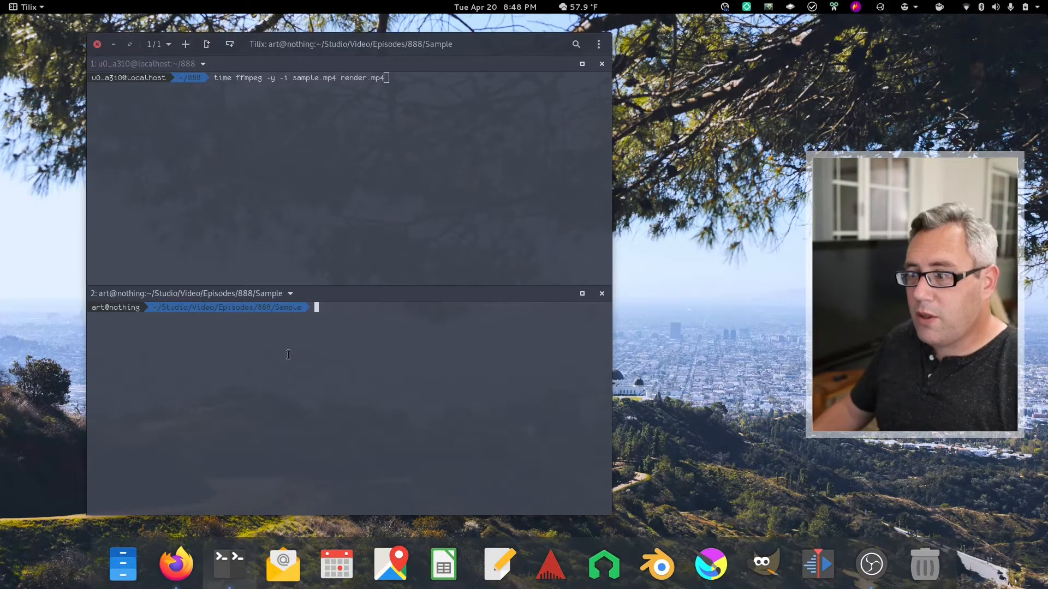
type("time f")
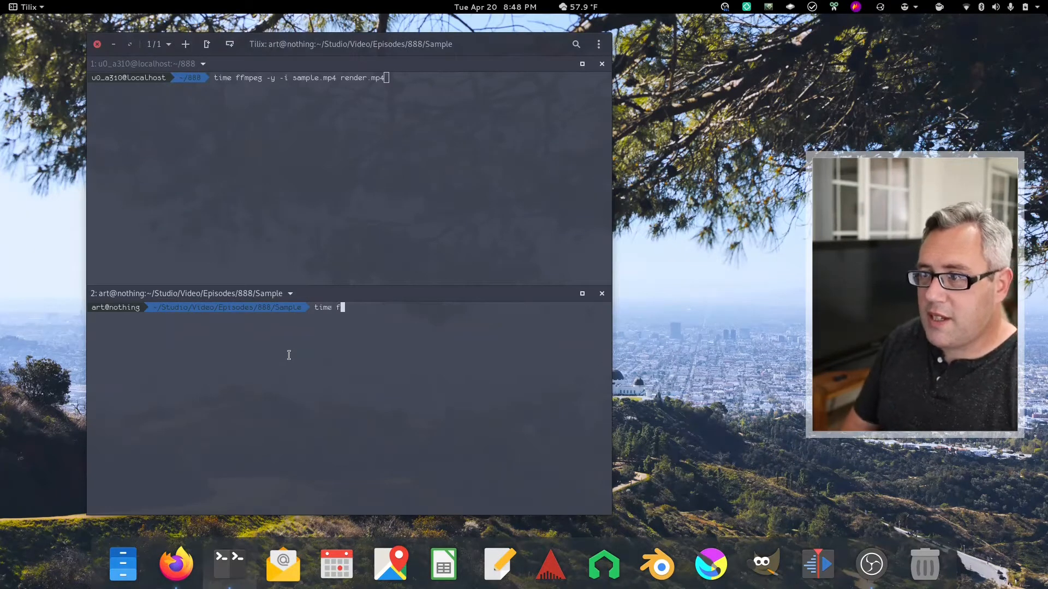
Type the same timed ffmpeg command in the laptop pane and start the phone's re-encode
type("fmpeg")
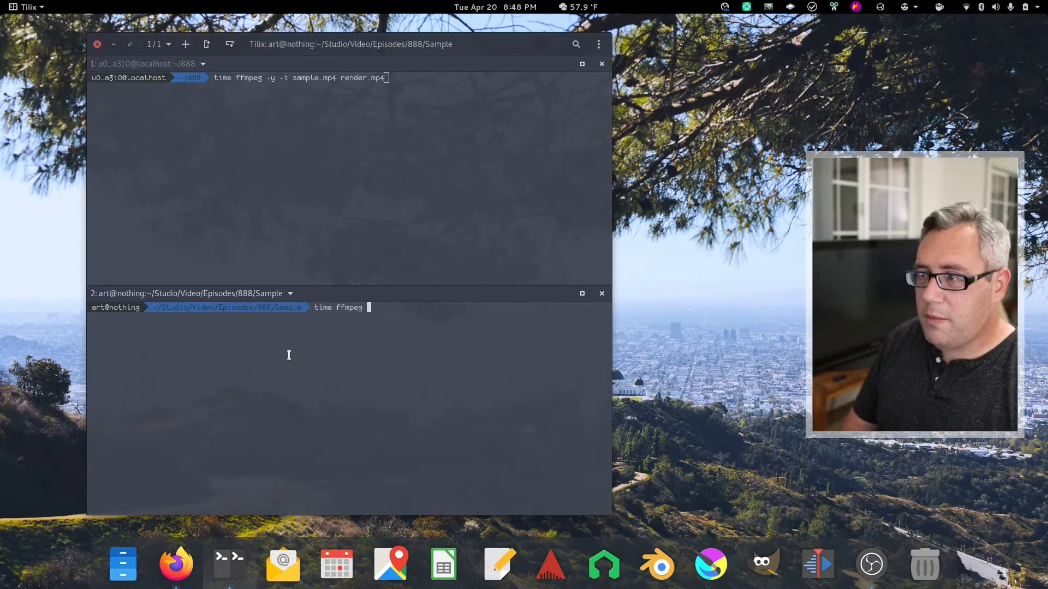
type("-y -i")
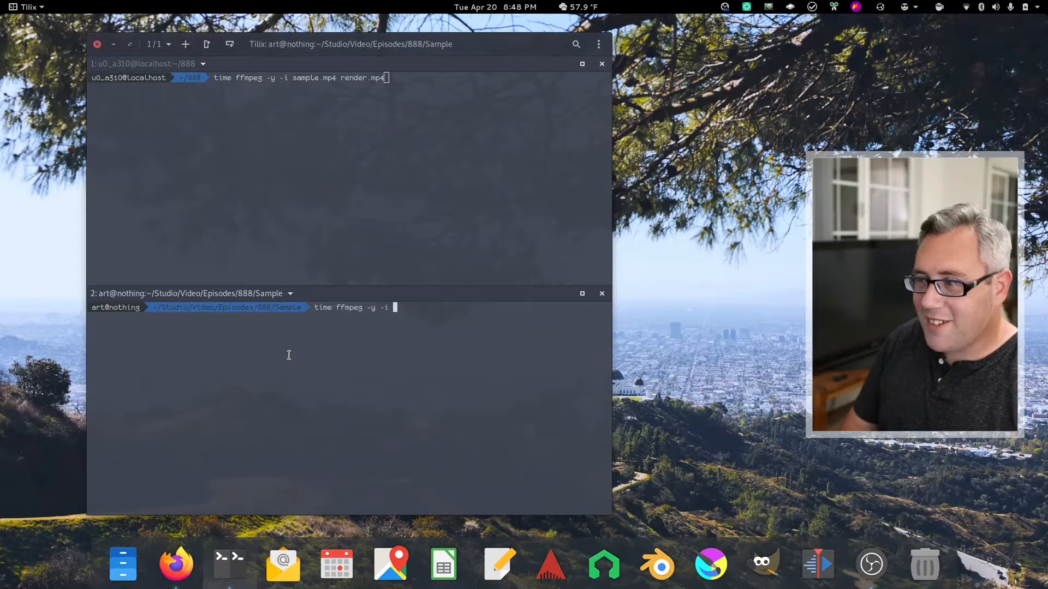
type("sample.mp4")
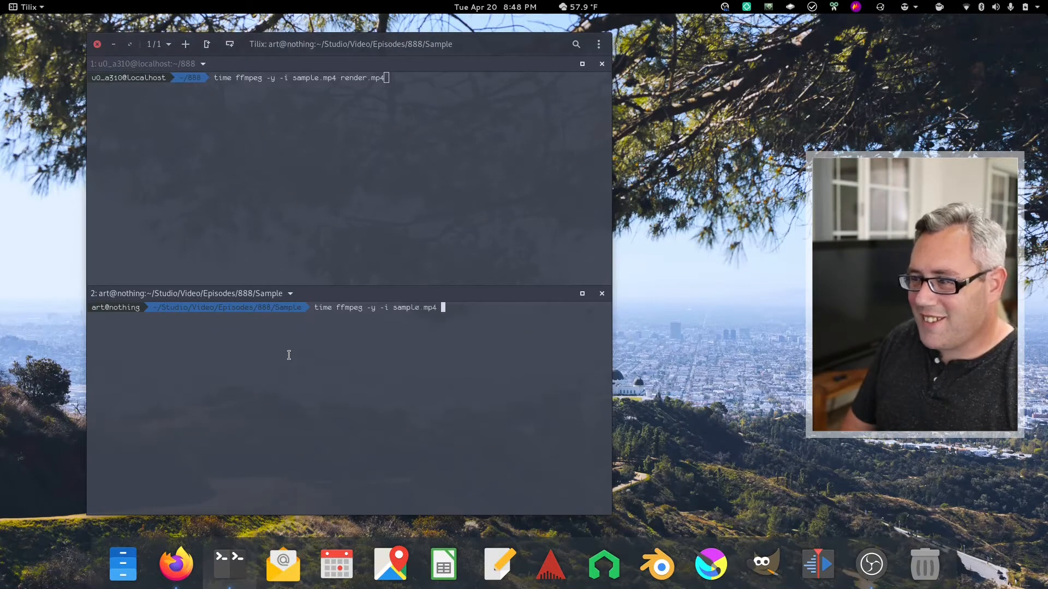
type("render.mp4")
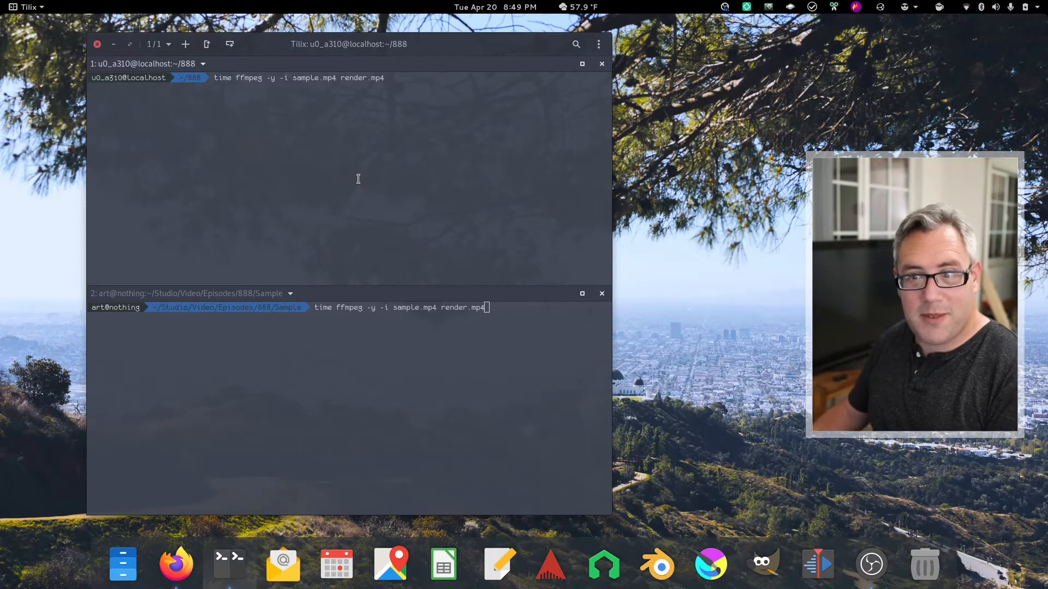
key("Return")
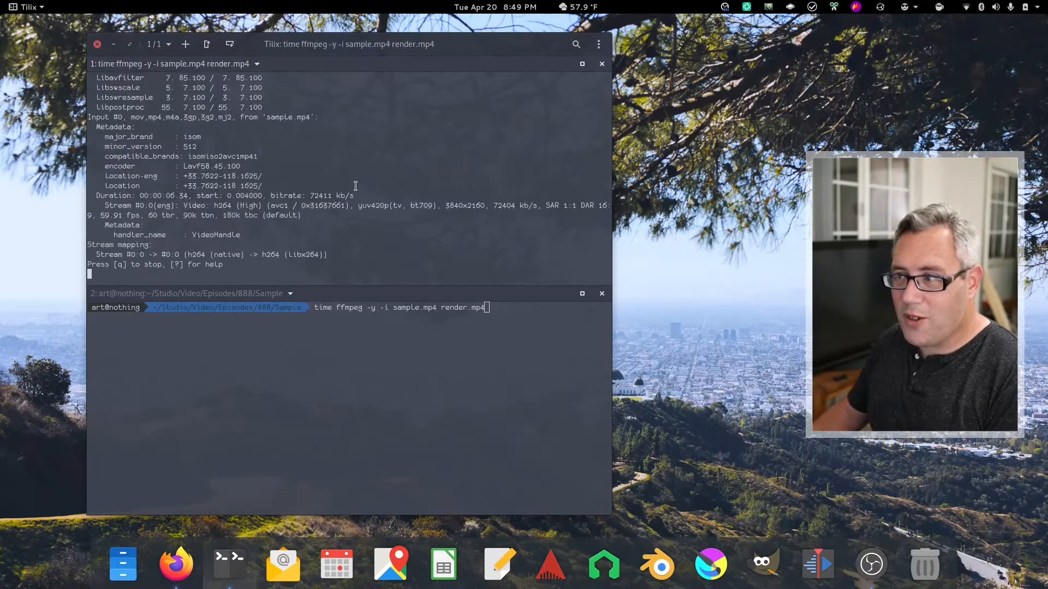